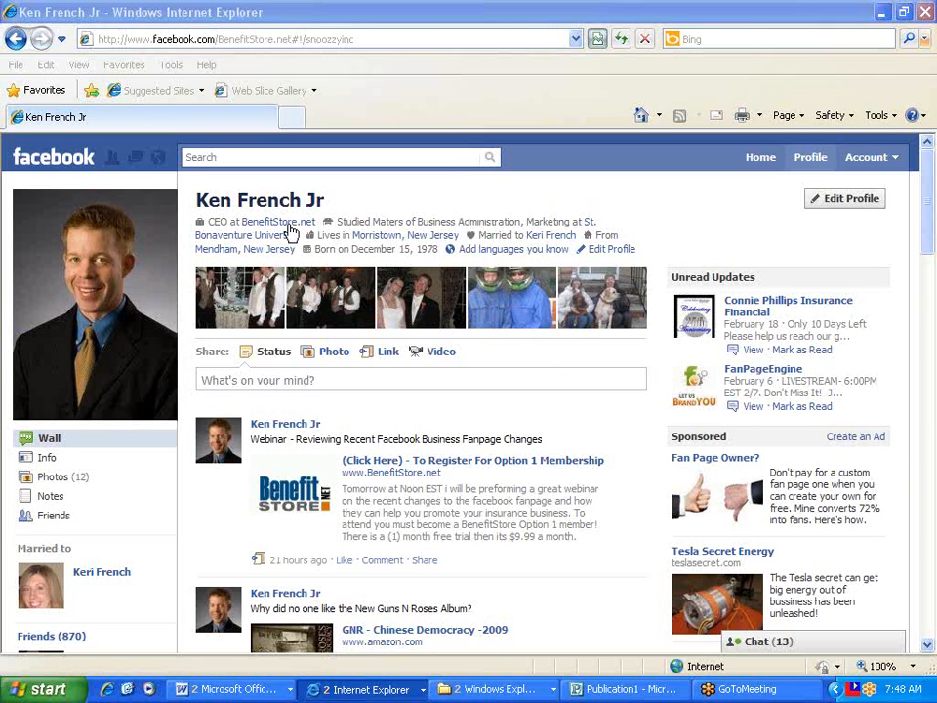
mouse_move(278, 222)
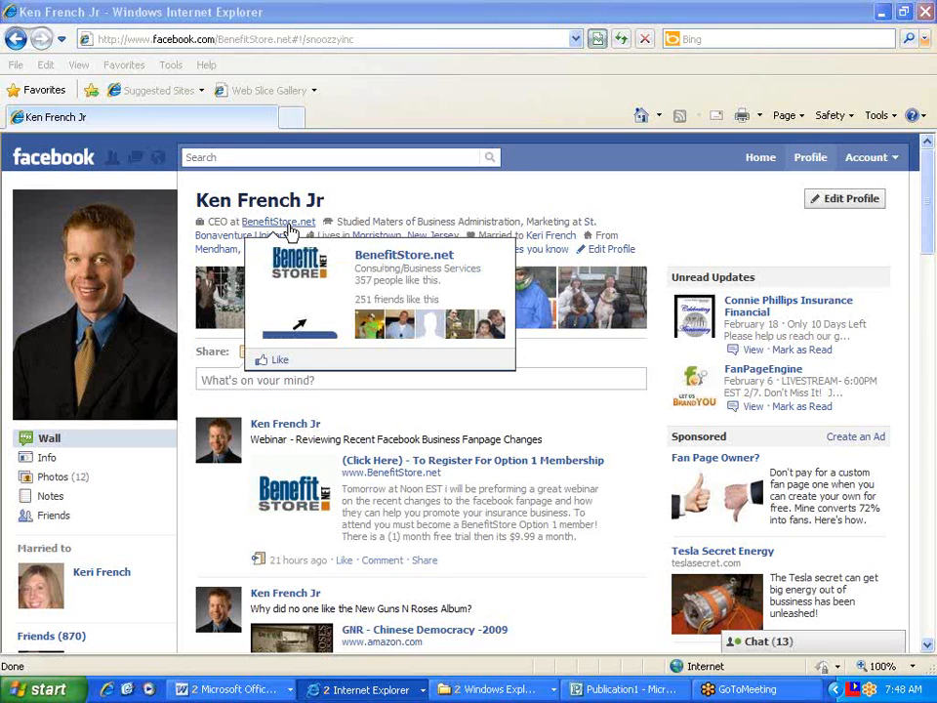
click(278, 221)
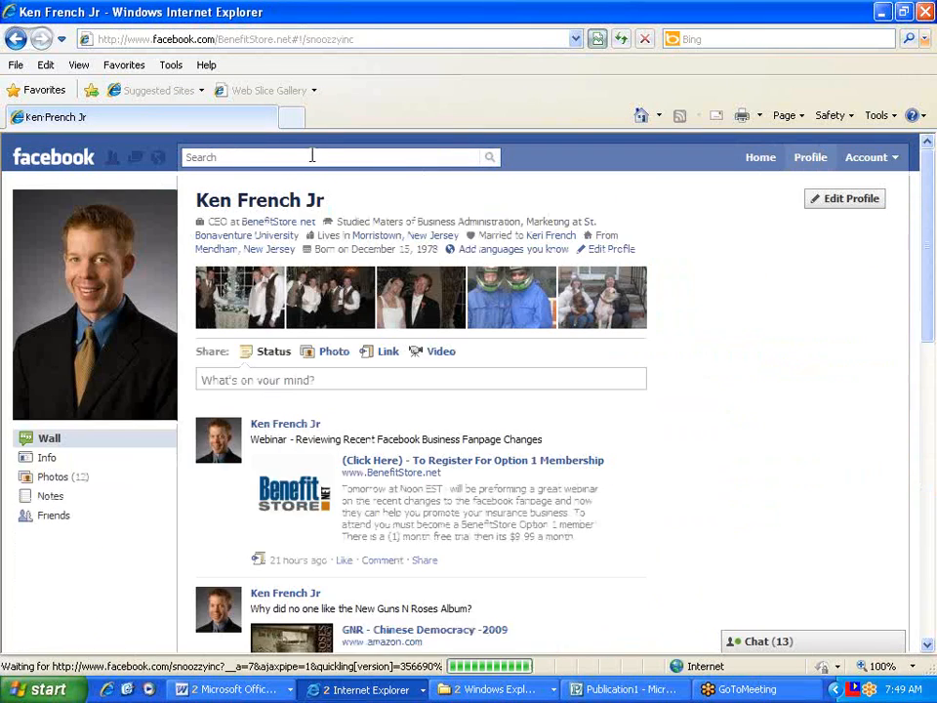
text(cle)
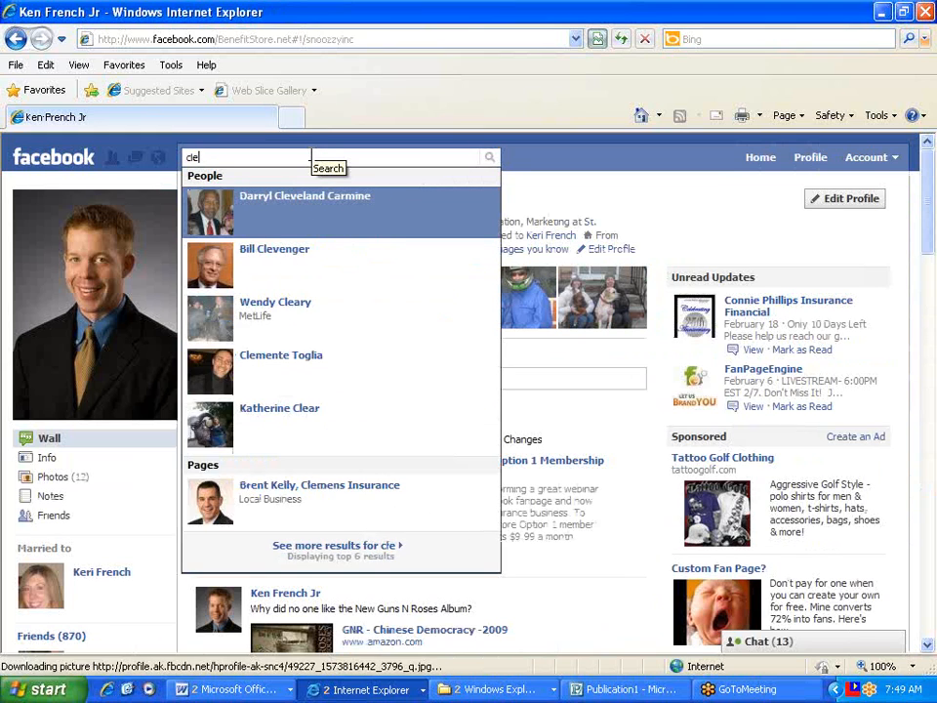
click(305, 195)
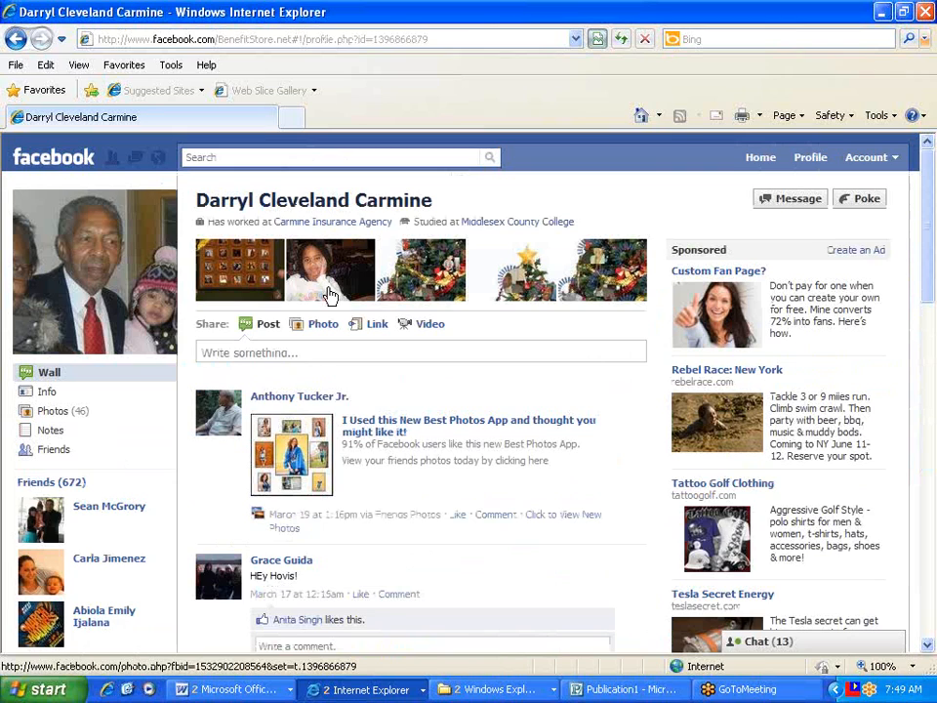
mouse_move(329, 291)
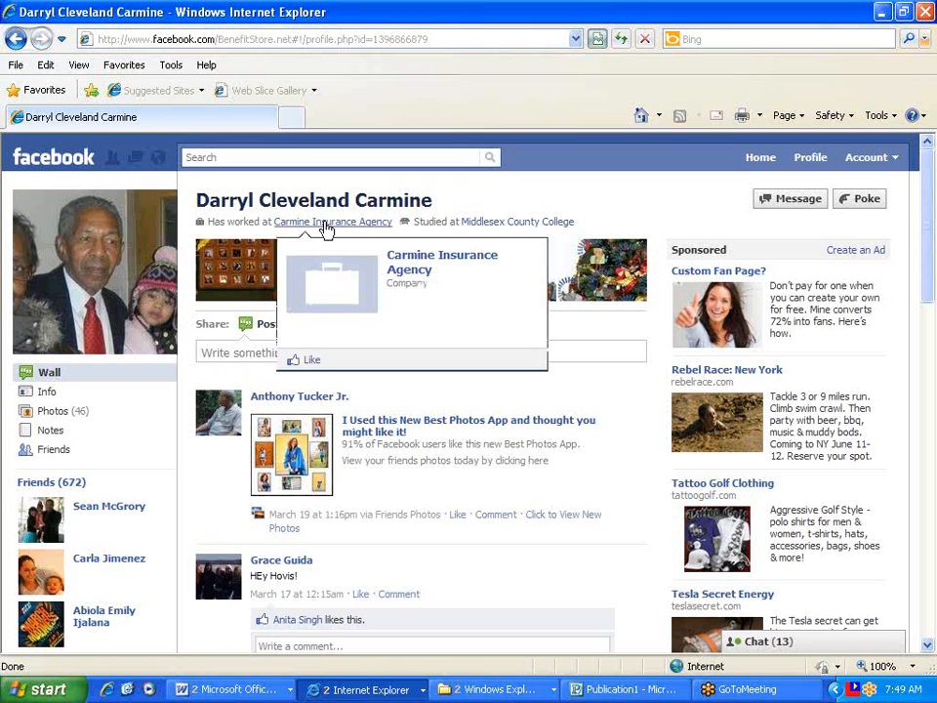
click(333, 222)
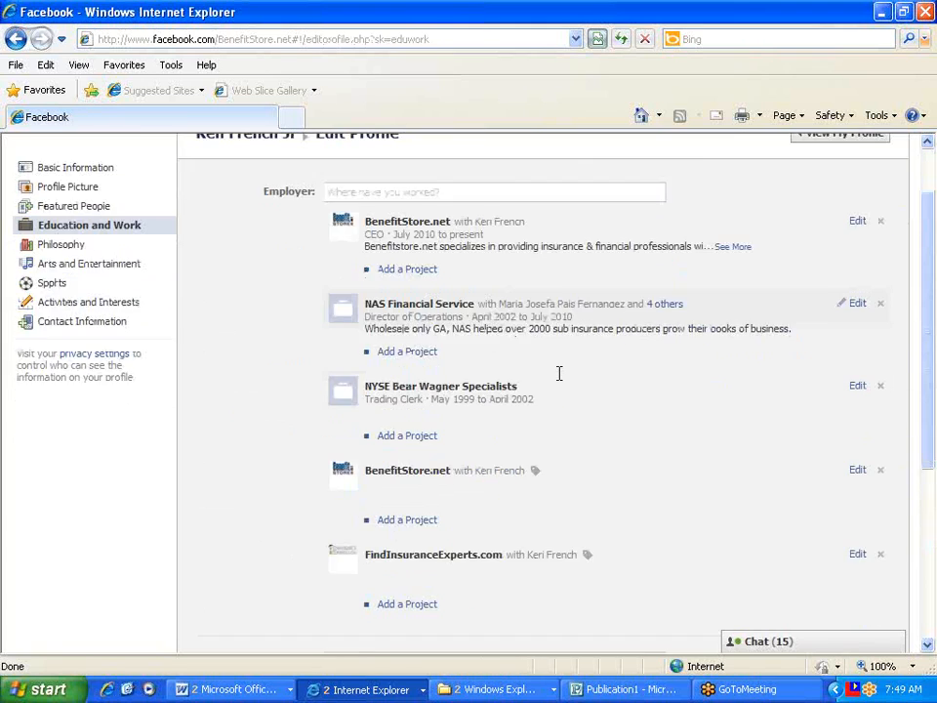
Delete the BenefitStore.net CEO job from the Education and Work list.
scroll(down, 3)
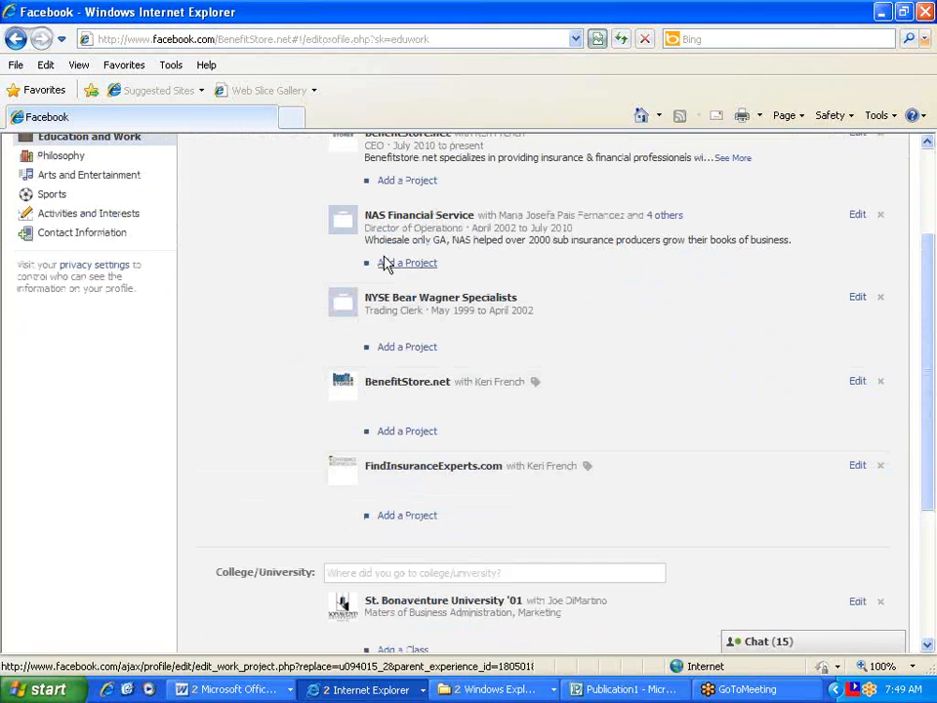
mouse_move(405, 228)
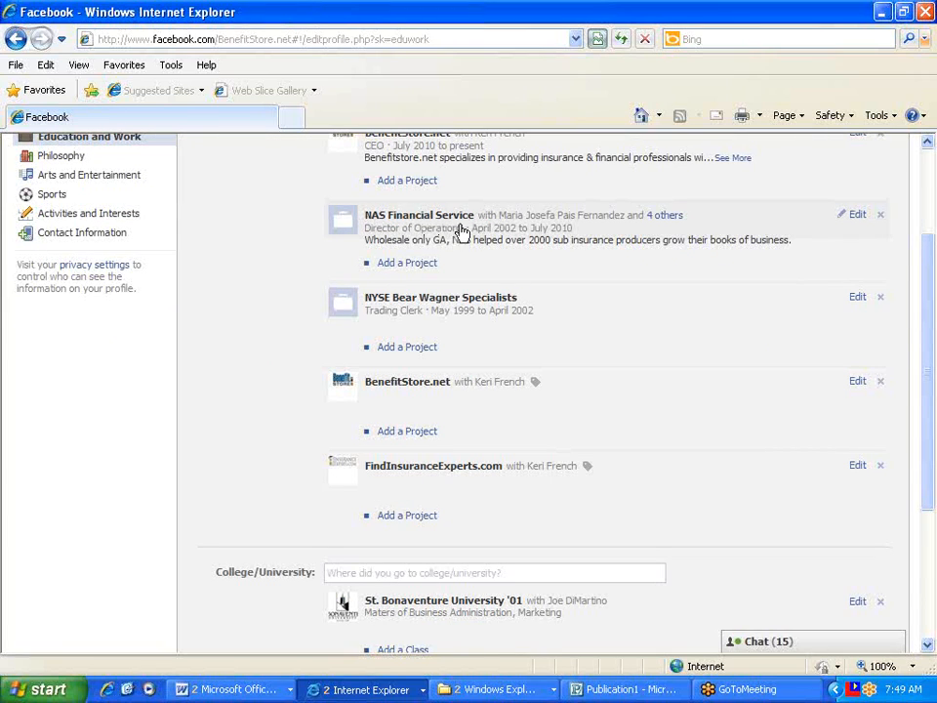
mouse_move(881, 215)
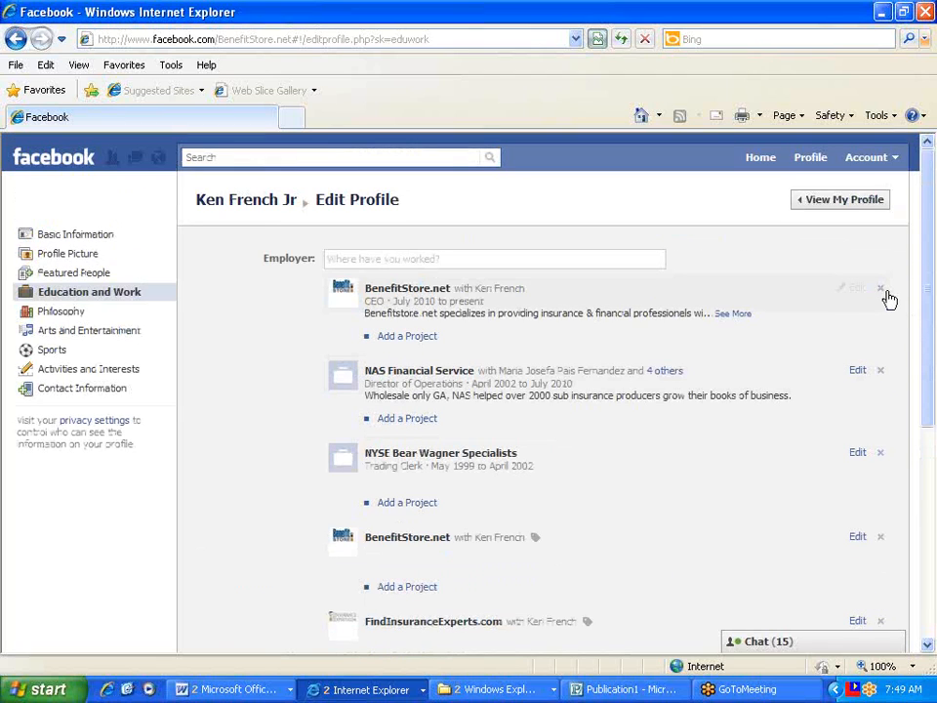
click(856, 287)
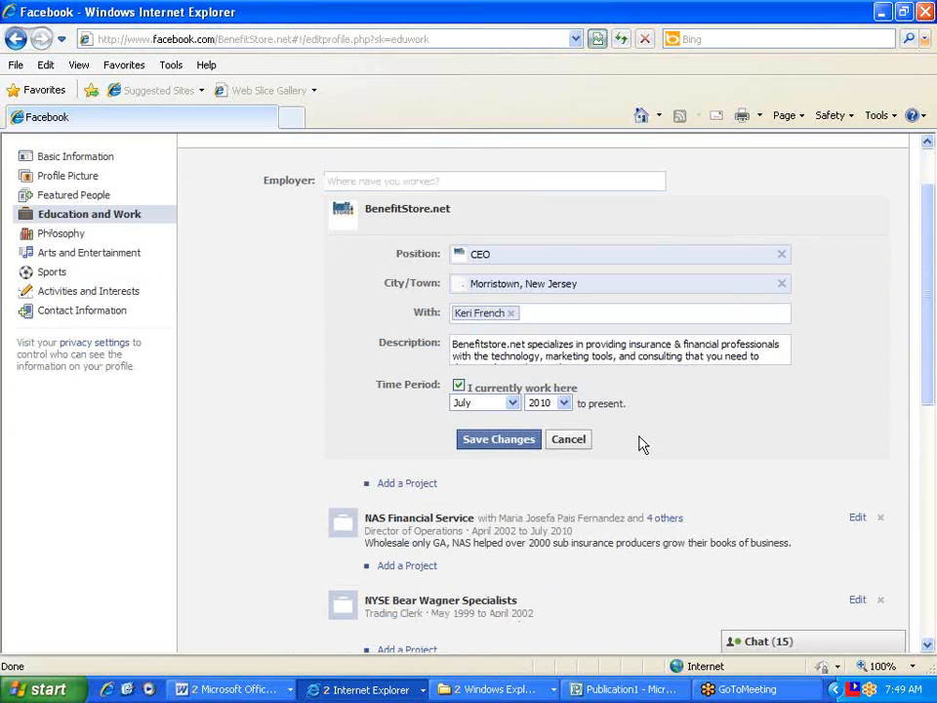
click(499, 439)
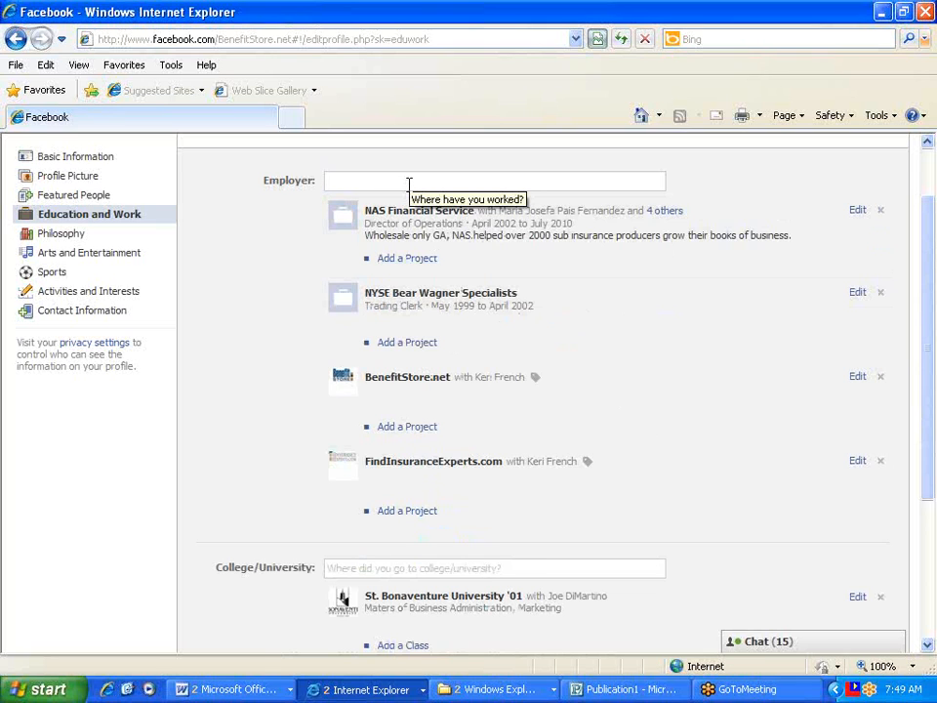
Add a BenefitStore.net job with position CEO & President and save it.
text(BenefitStore.n)
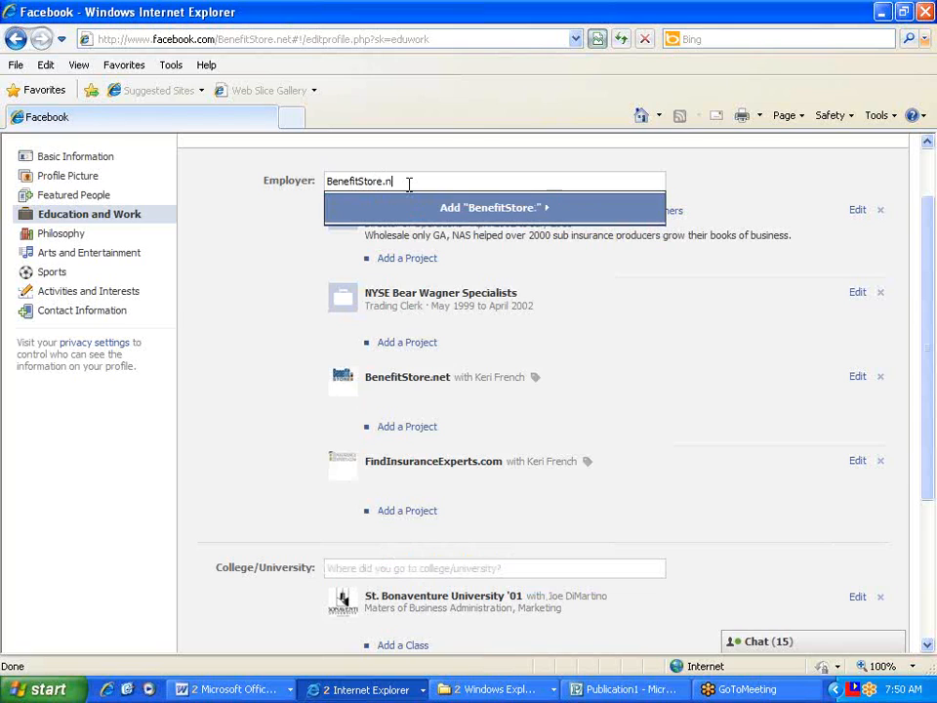
text(et)
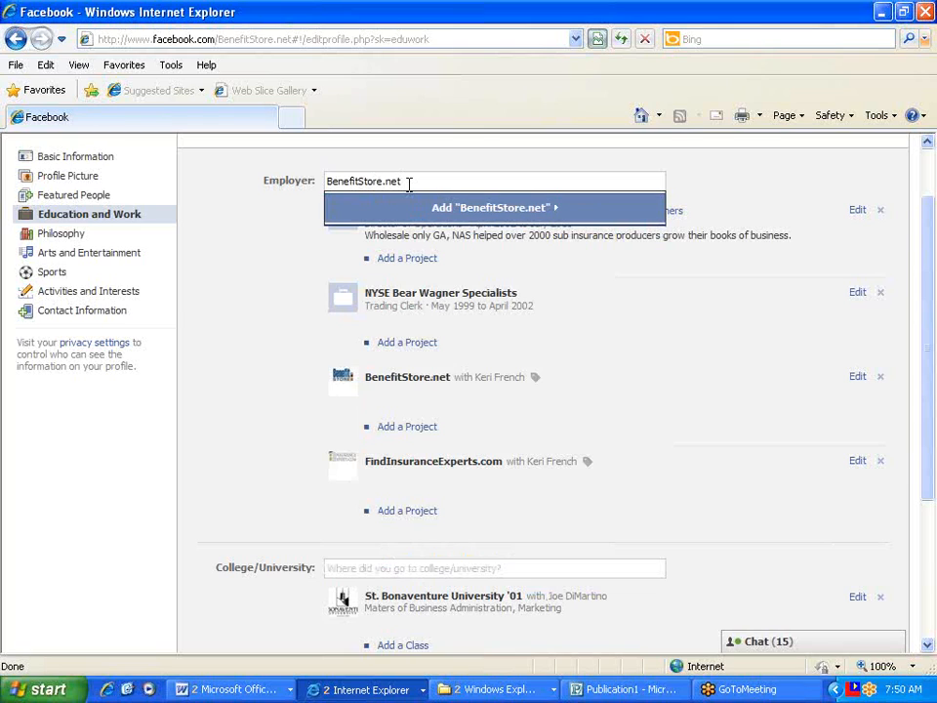
text(l)
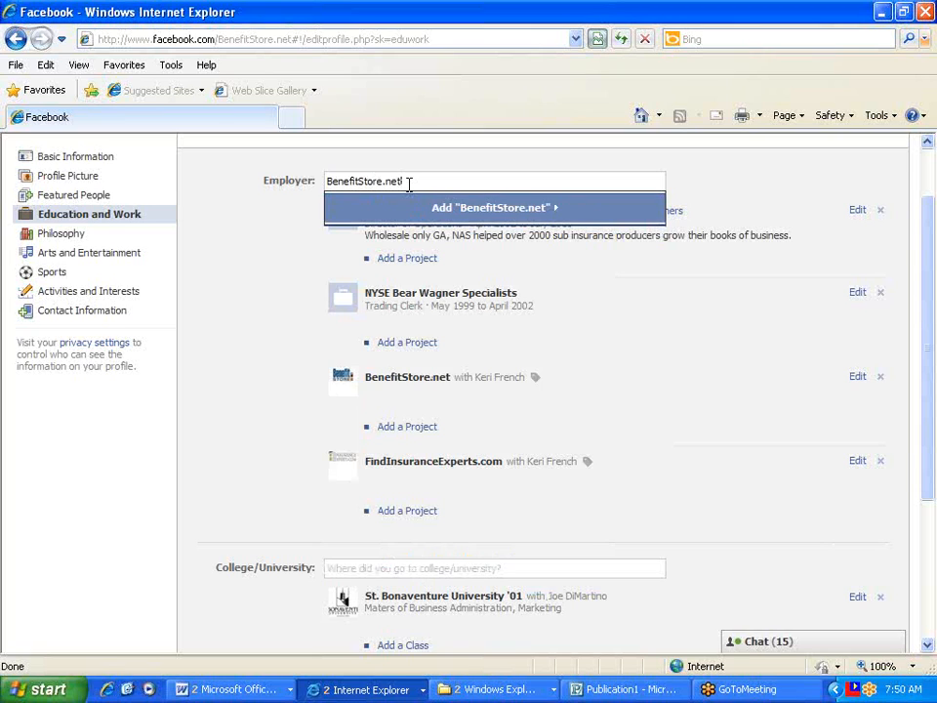
click(493, 207)
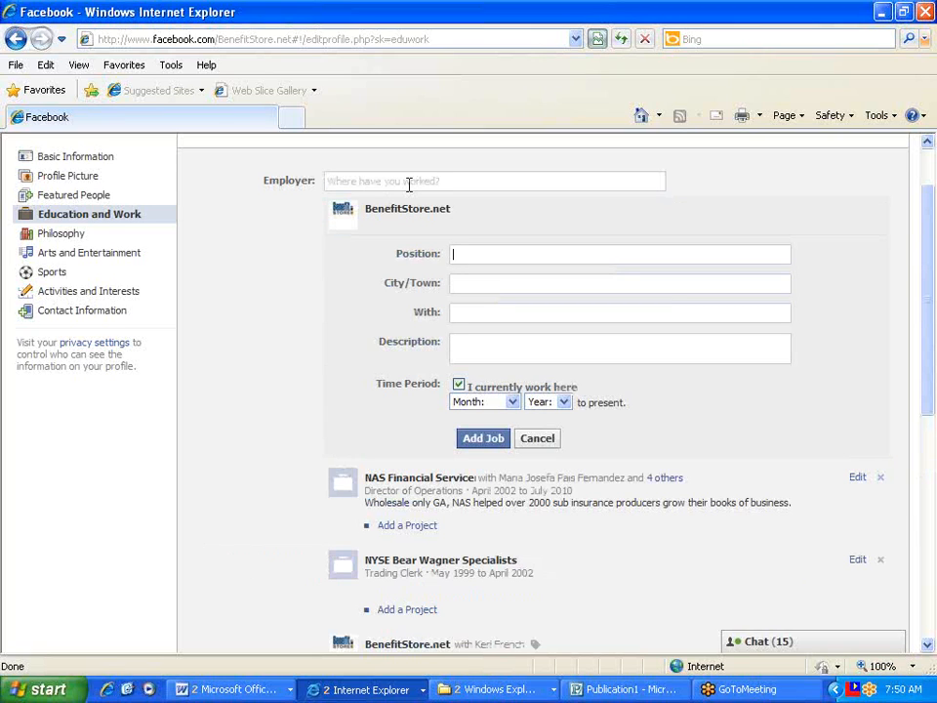
text(Pres)
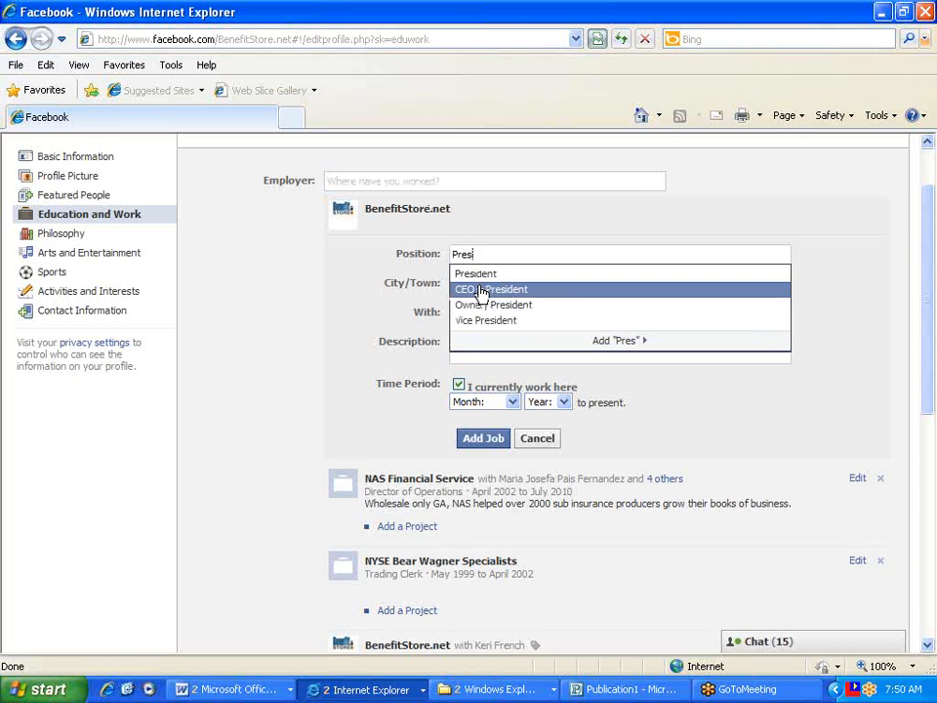
click(490, 289)
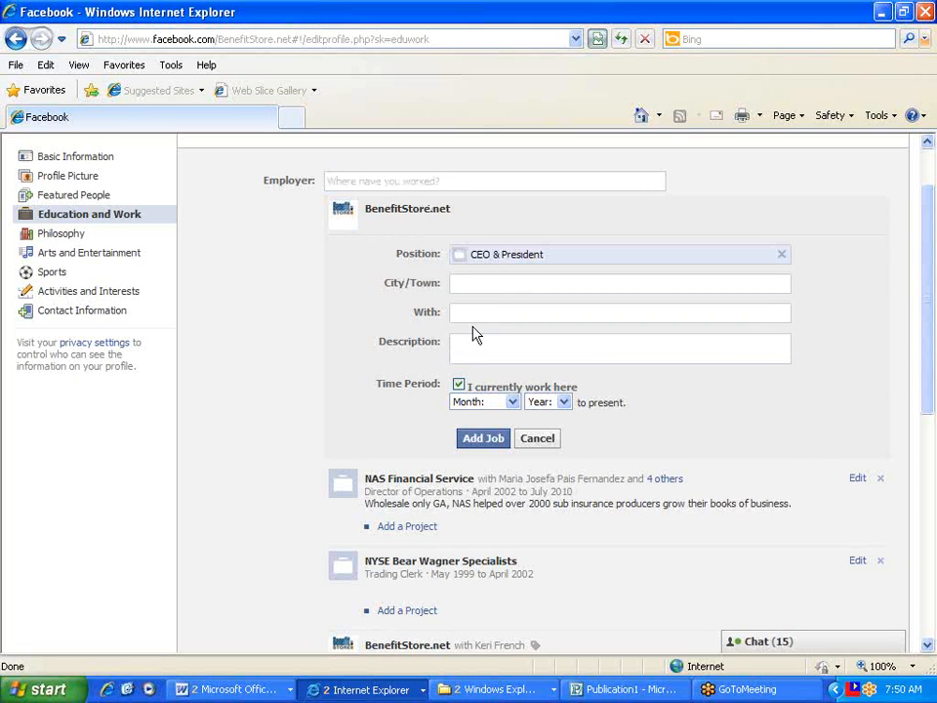
click(483, 438)
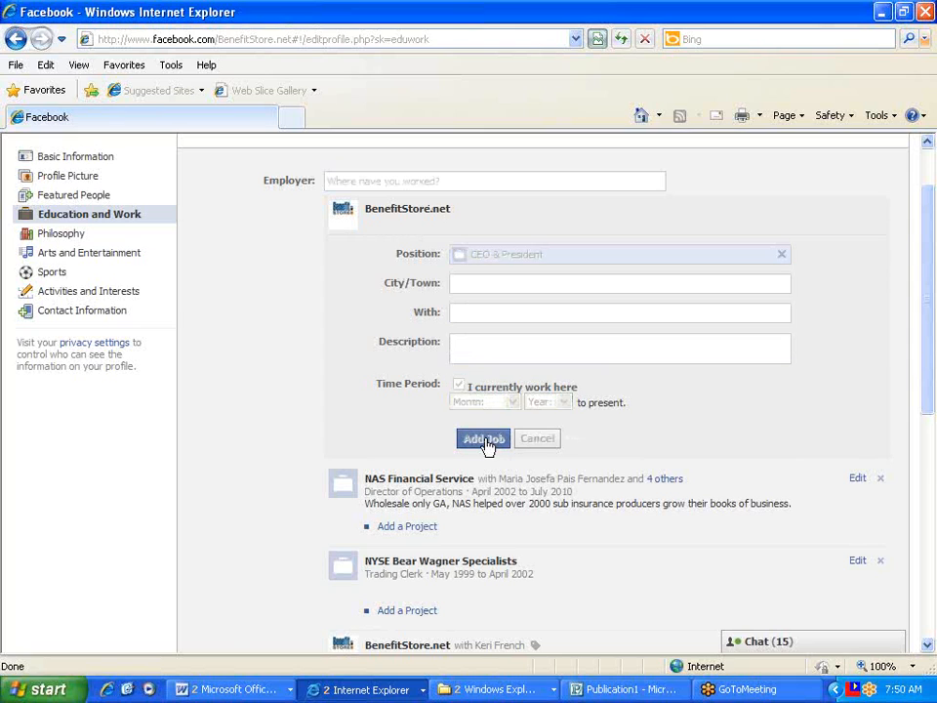
click(482, 437)
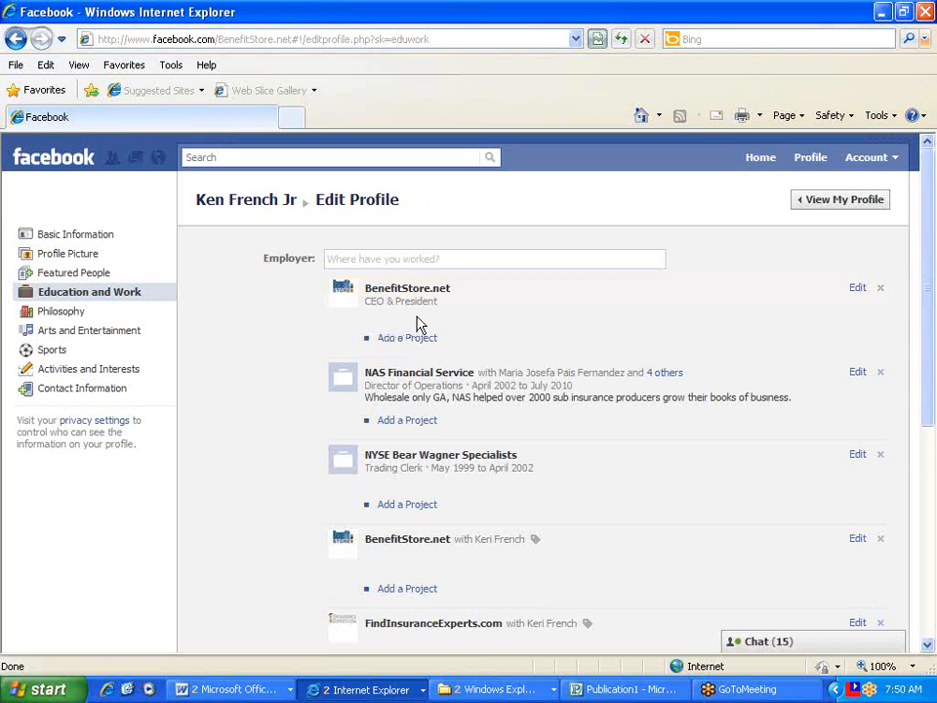
mouse_move(811, 157)
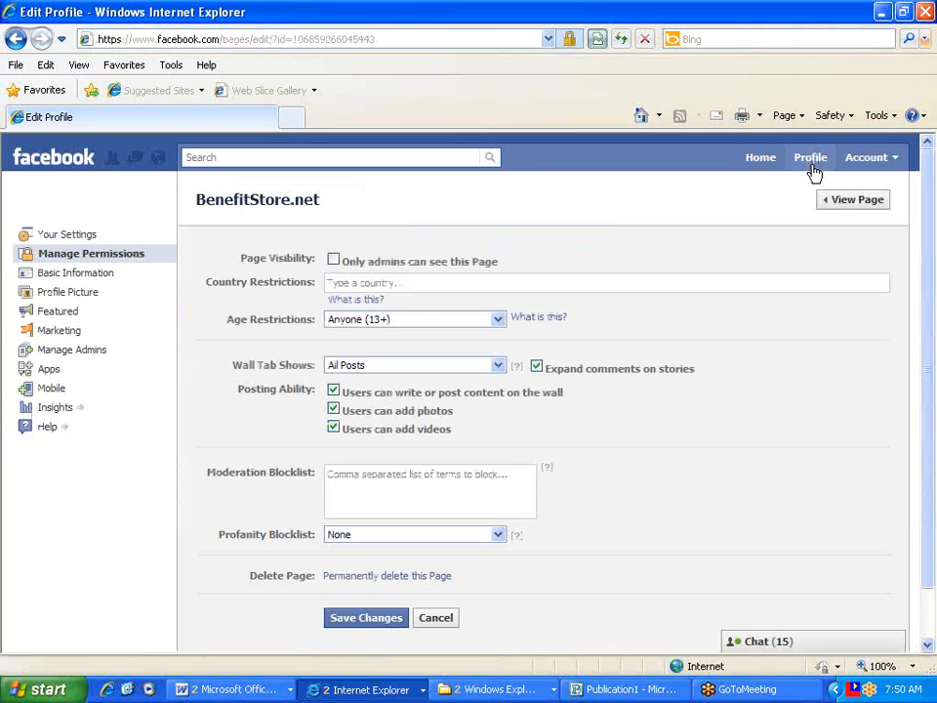
Leave the BenefitStore.net Edit Page for Ken's personal profile using the top-bar Profile link.
click(810, 157)
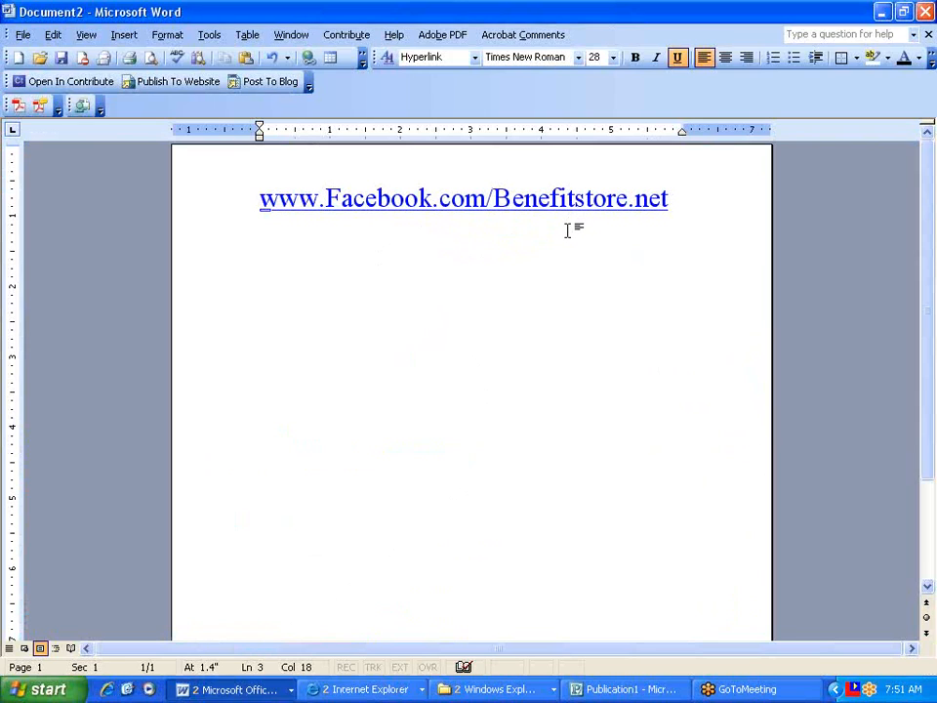
mouse_move(432, 220)
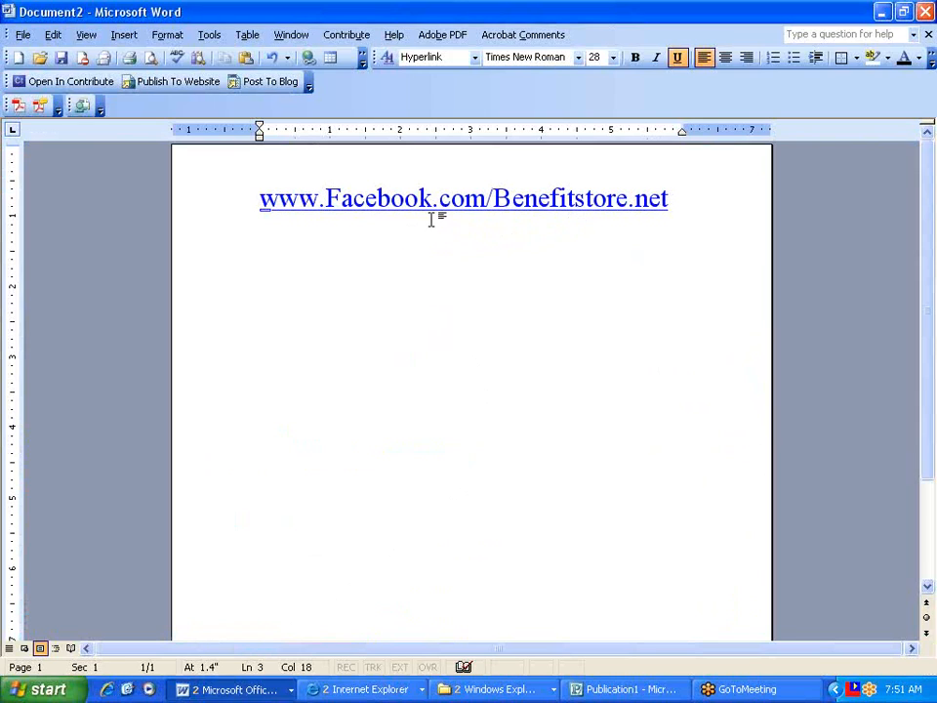
mouse_move(554, 198)
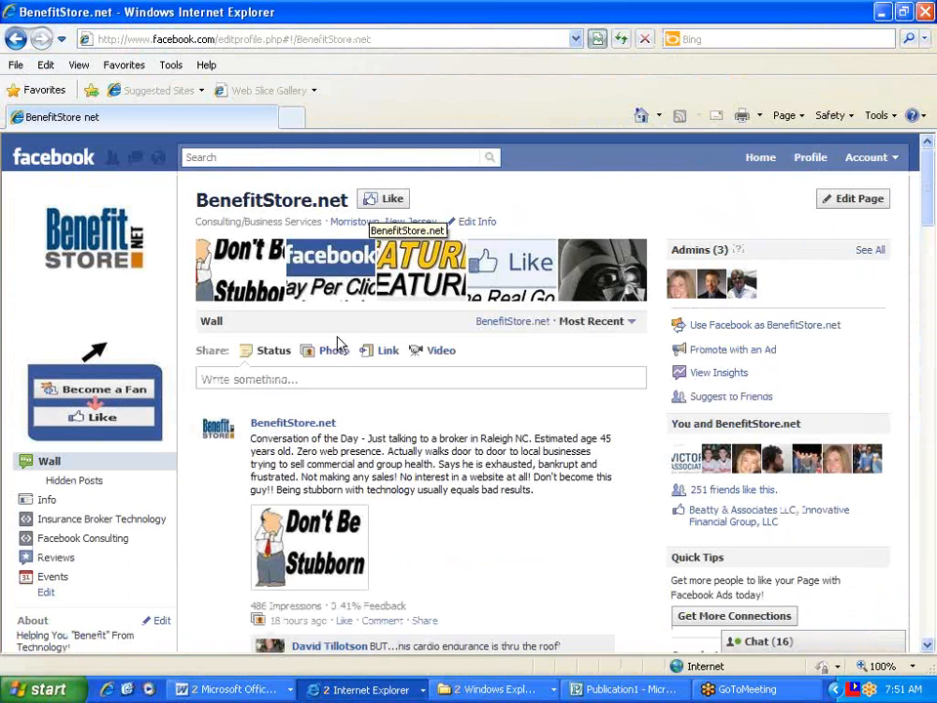
Scroll the BenefitStore.net Wall to the latest post, comments and 357 likes.
scroll(down, 3)
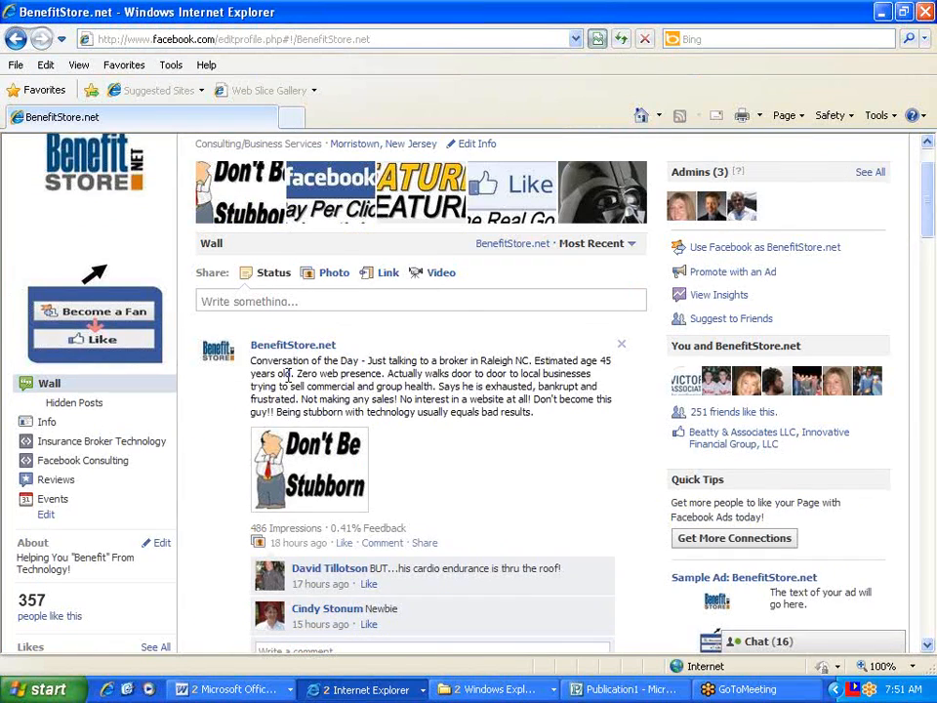
scroll(down, 3)
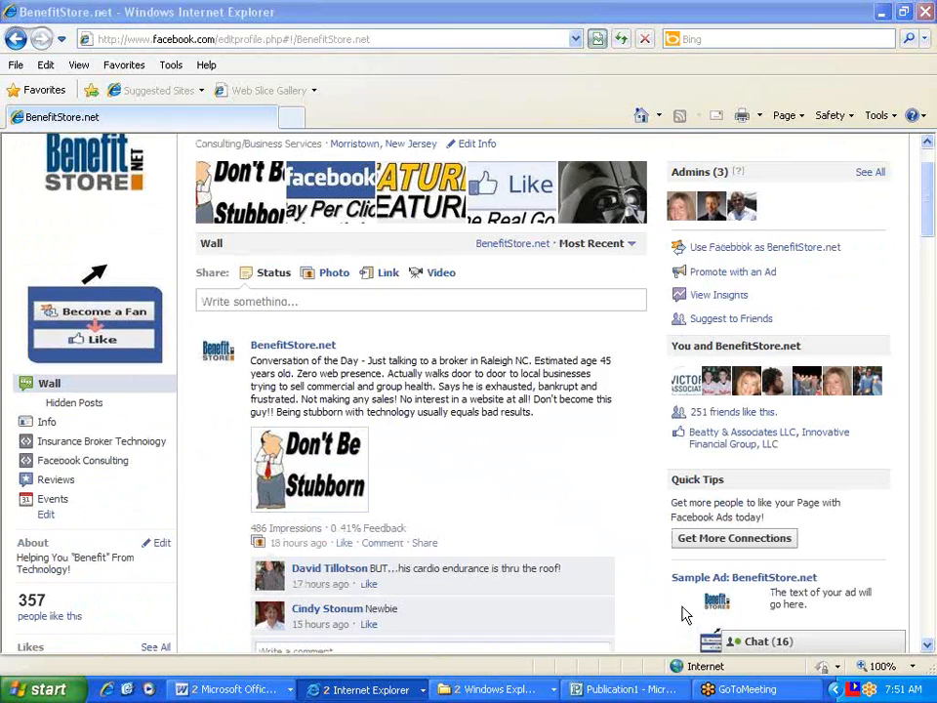
mouse_move(613, 408)
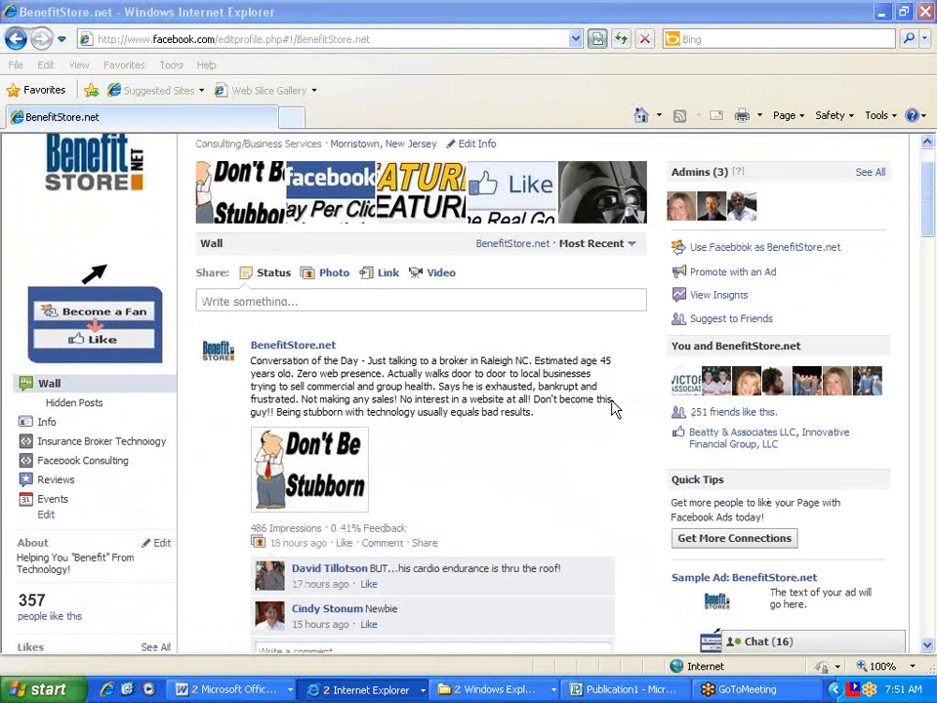